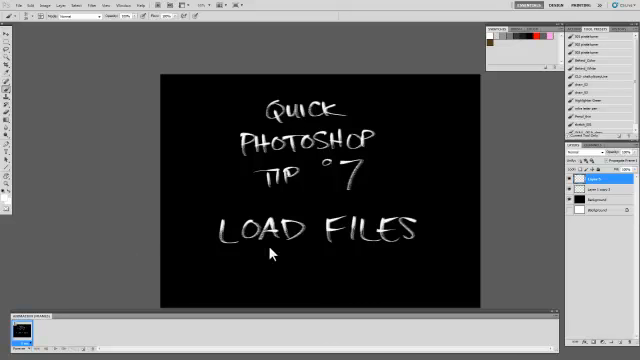
Letter 'IN' and 'INTO ST' beneath LOAD FILES on the title card
{"action": "type", "text": "IN"}
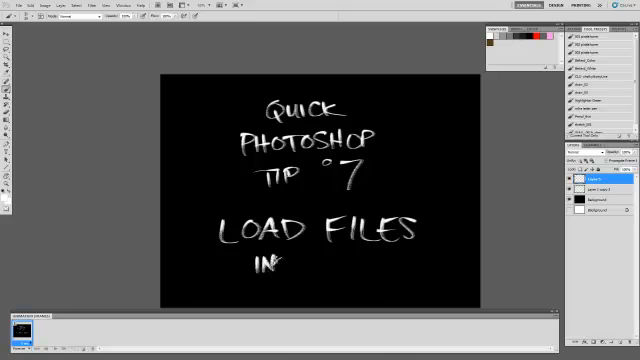
{"action": "type", "text": "INTO ST"}
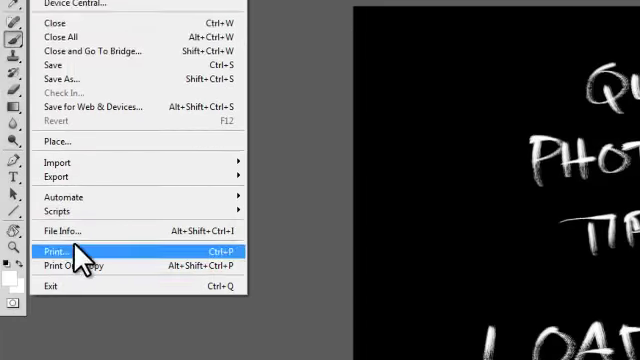
Run File > Scripts > Load Files into Stack to bring up the Load Layers dialog
{"action": "left_click", "coordinate": [56, 132]}
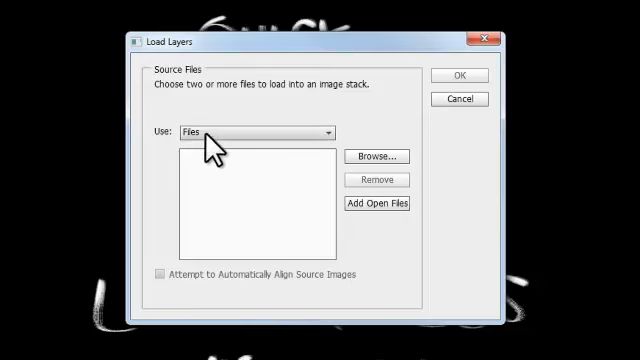
Browse from Load Layers and enter the folder holding the storyboard panel images
{"action": "left_click", "coordinate": [376, 156]}
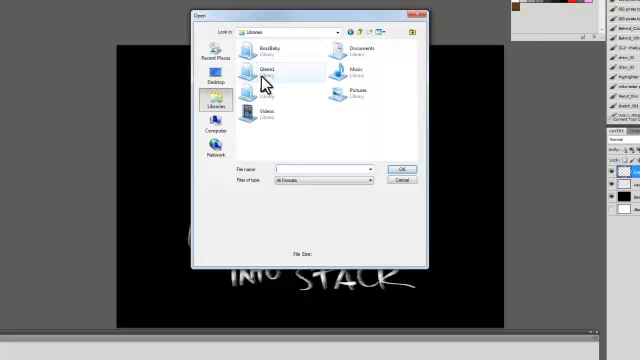
{"action": "double_click", "coordinate": [256, 66]}
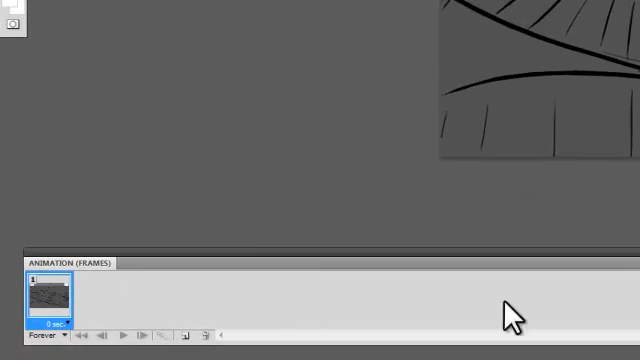
{"action": "mouse_move", "coordinate": [104, 290]}
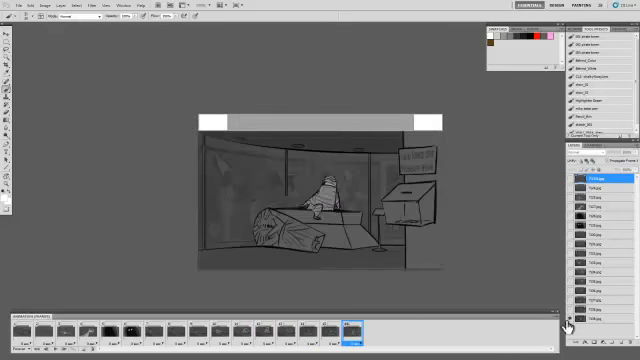
{"action": "left_click", "coordinate": [22, 328]}
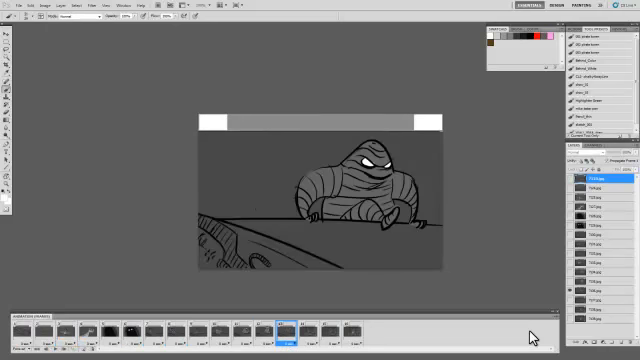
{"action": "left_click", "coordinate": [72, 324]}
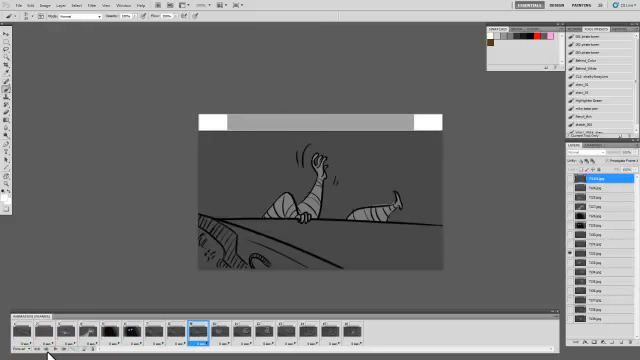
{"action": "left_click", "coordinate": [240, 324]}
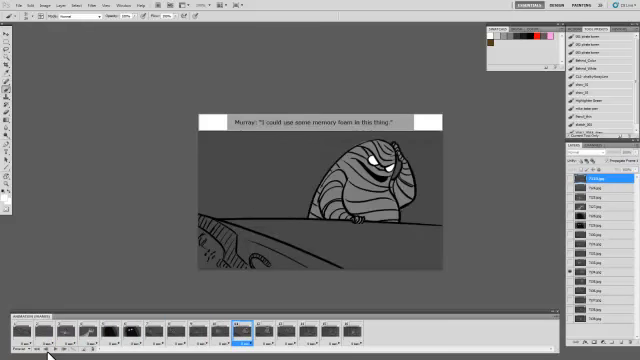
{"action": "left_click", "coordinate": [258, 324]}
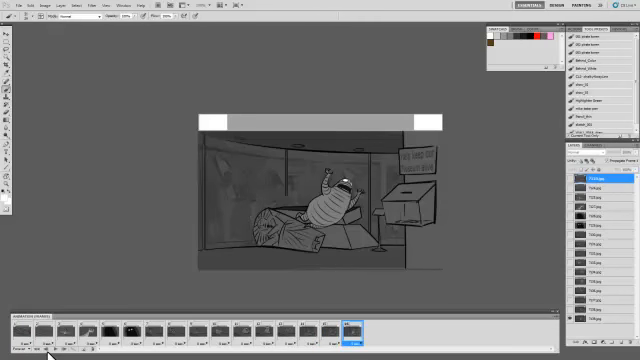
{"action": "left_click", "coordinate": [30, 324]}
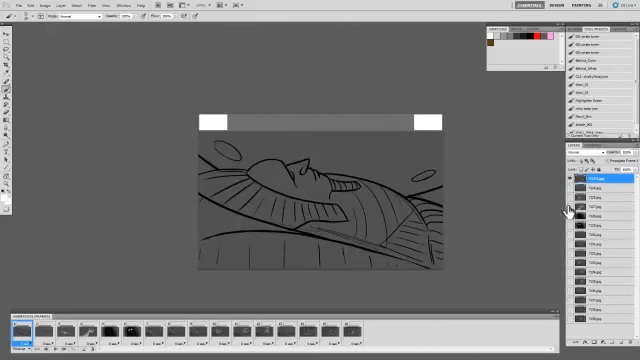
{"action": "left_click", "coordinate": [108, 324]}
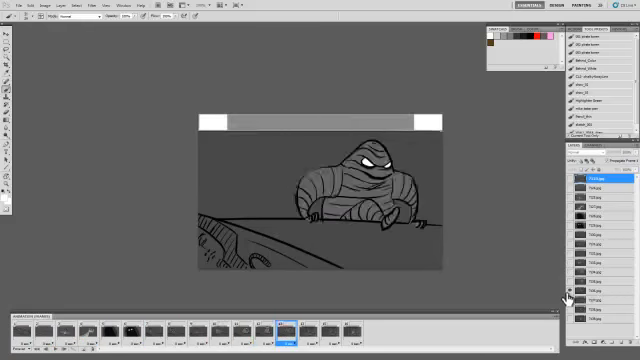
{"action": "left_click", "coordinate": [356, 328]}
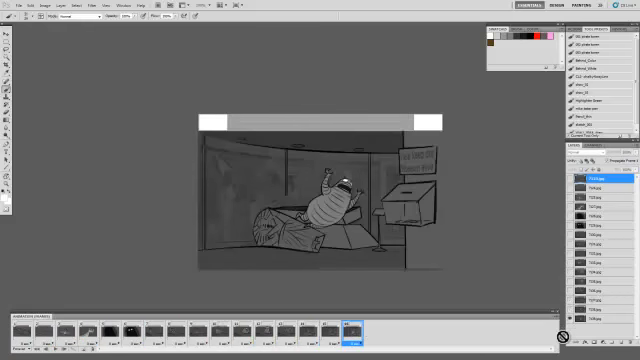